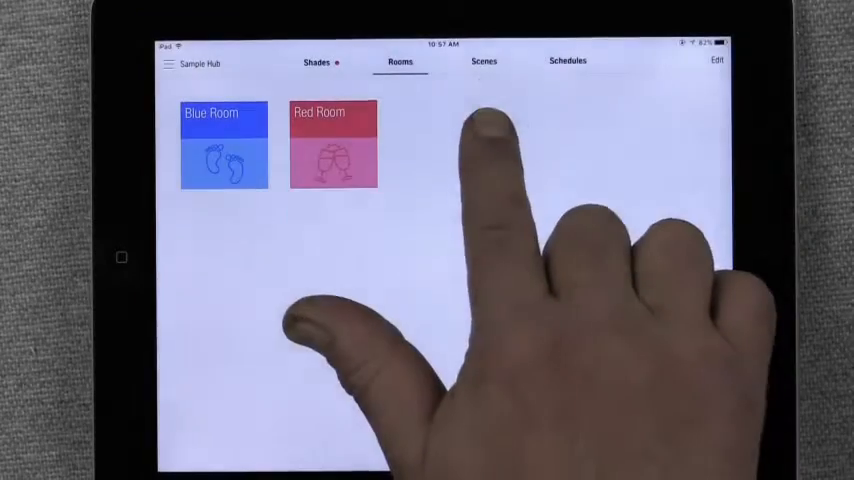
# - Switch to the Scenes list and enter editing mode to reveal Create Scene options per room
pyautogui.click(483, 61)
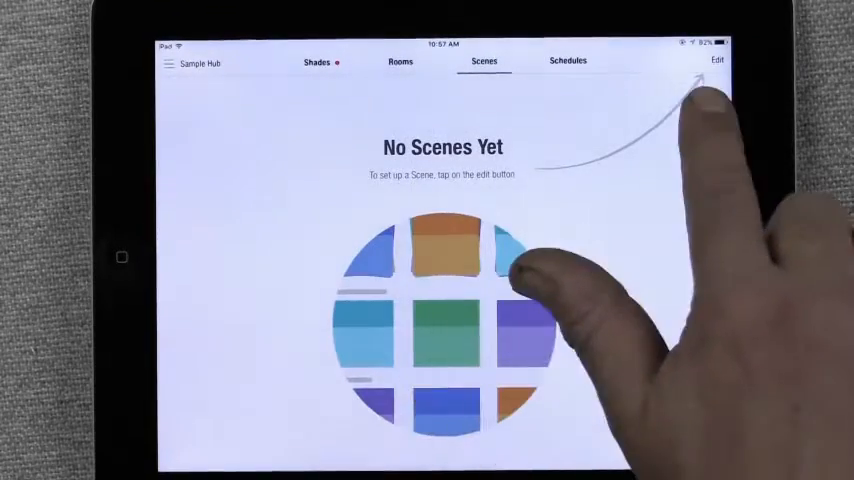
pyautogui.click(718, 61)
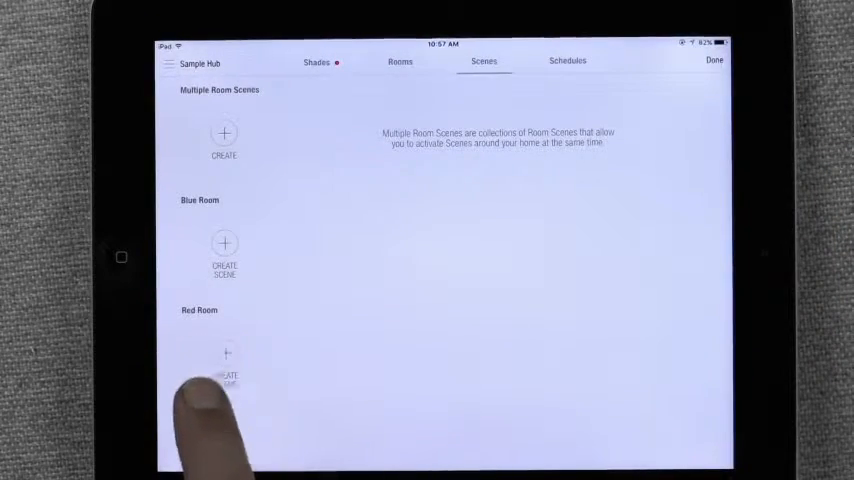
# - Create a Red Room scene named 'Morning' with the aqua theme and clock icon, then save it
pyautogui.click(225, 360)
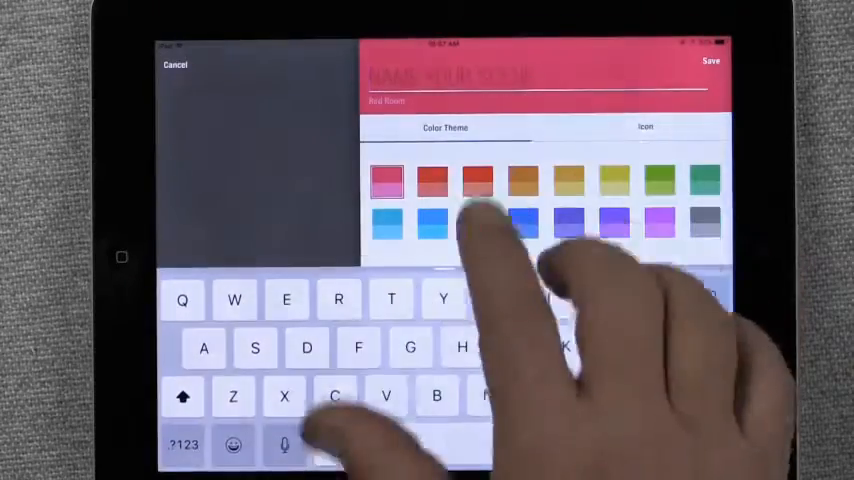
pyautogui.write('Morning')
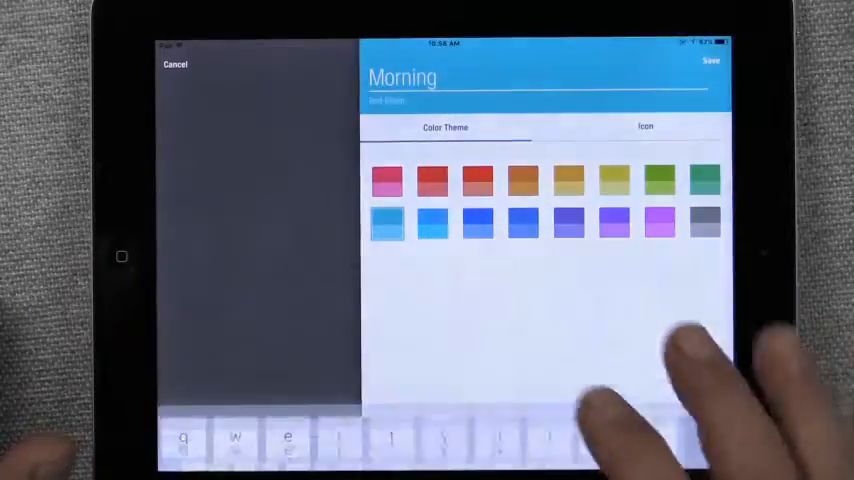
pyautogui.click(645, 127)
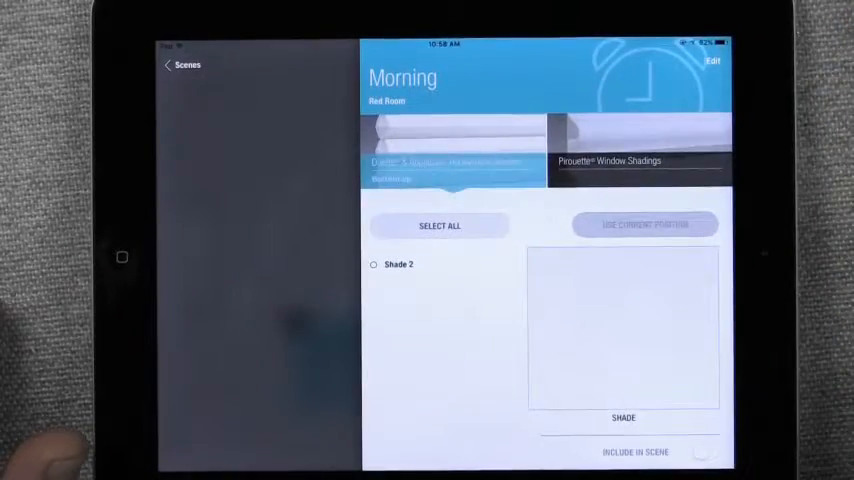
# - Select Pirouette South from Pirouette Window Shadings, set its vane position, and include it in Morning
pyautogui.click(638, 160)
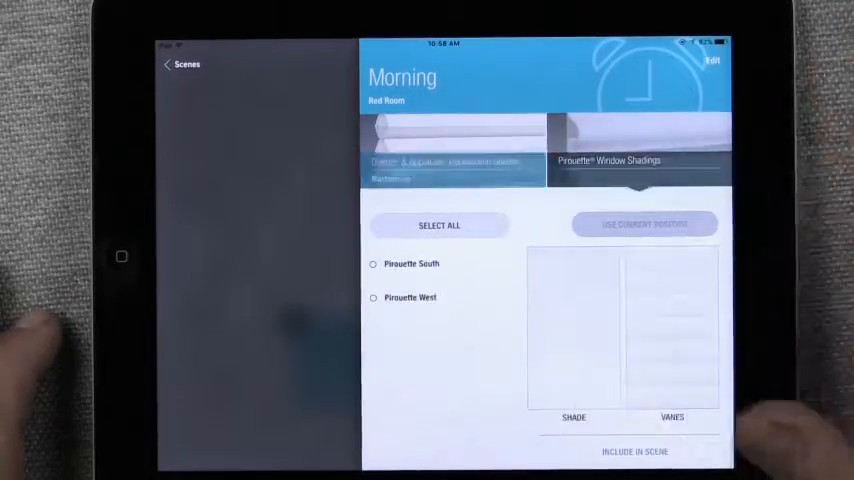
pyautogui.click(453, 160)
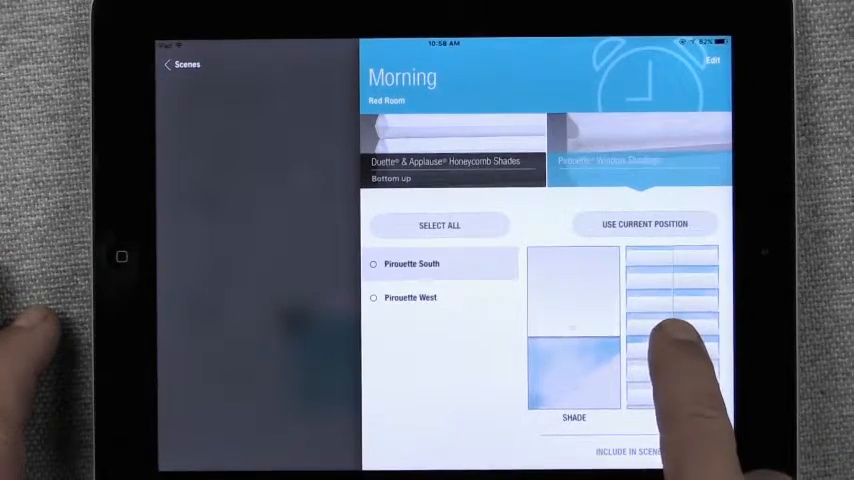
pyautogui.click(374, 263)
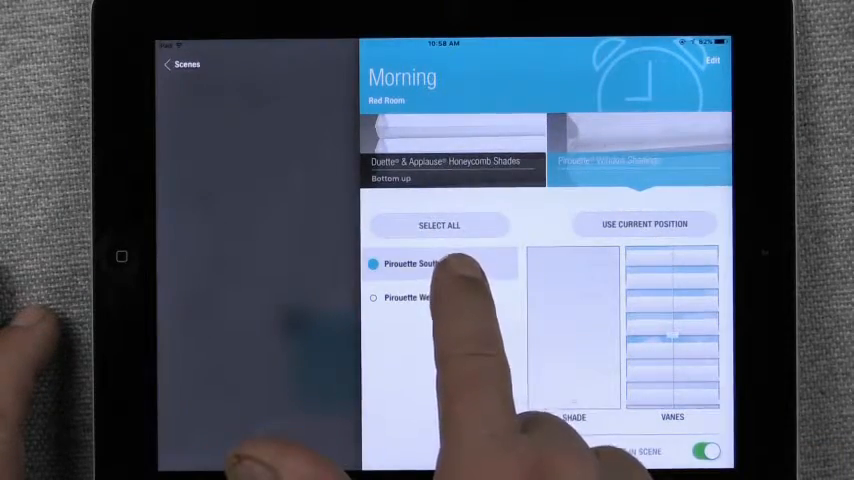
pyautogui.click(638, 140)
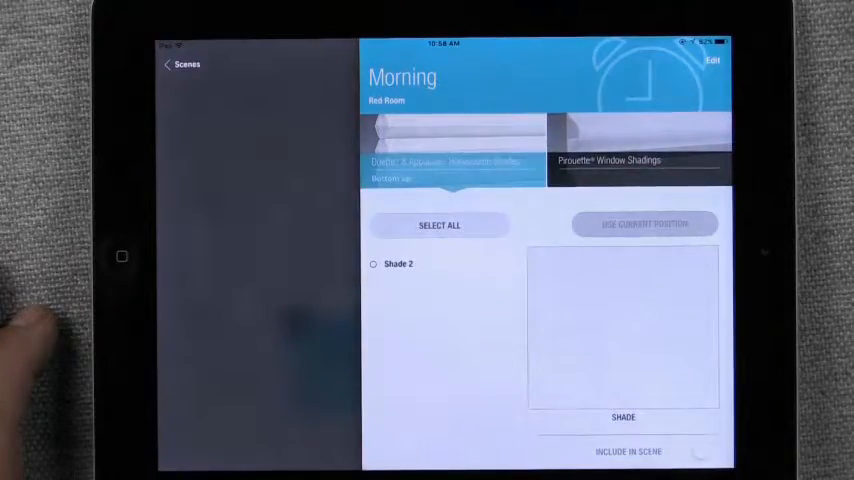